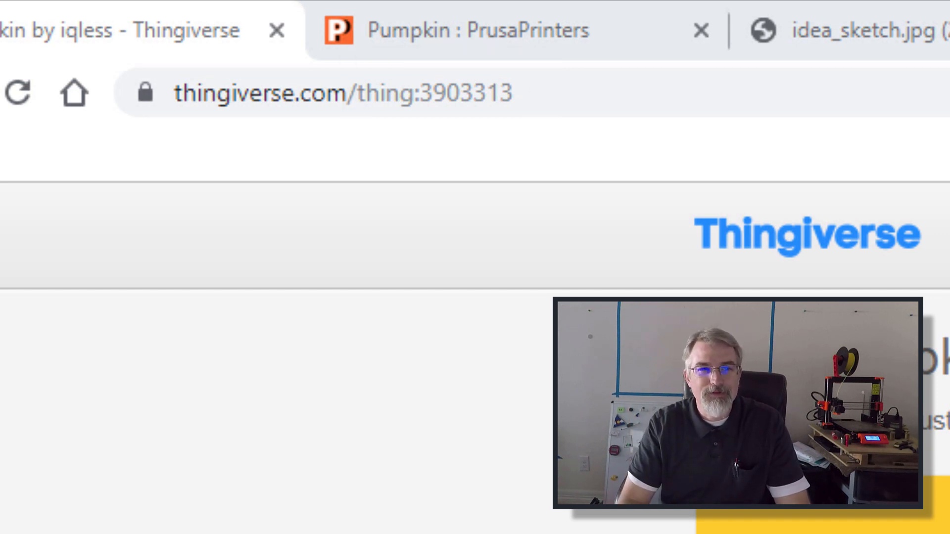
Step: Load the Pumpkin print page on PrusaPrinters with its summary and print details
click(478, 30)
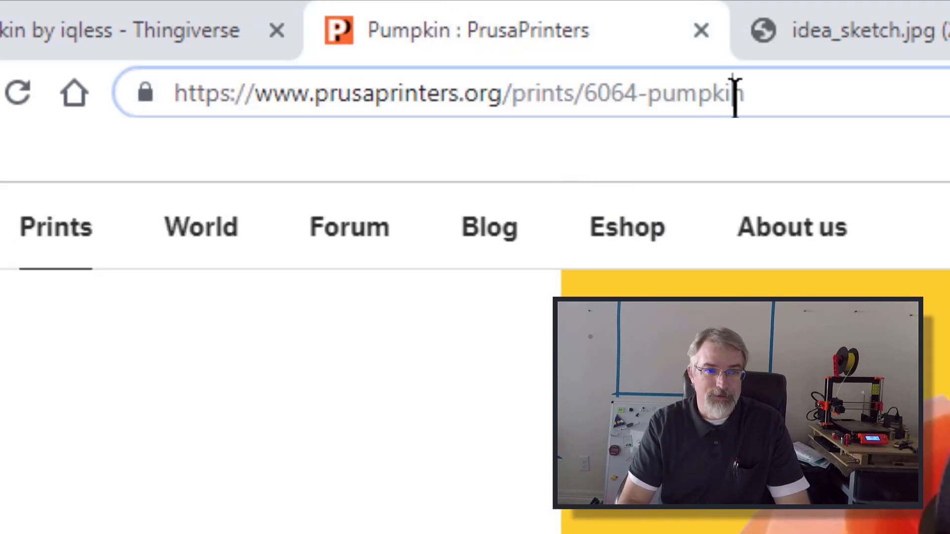
key(Backspace)
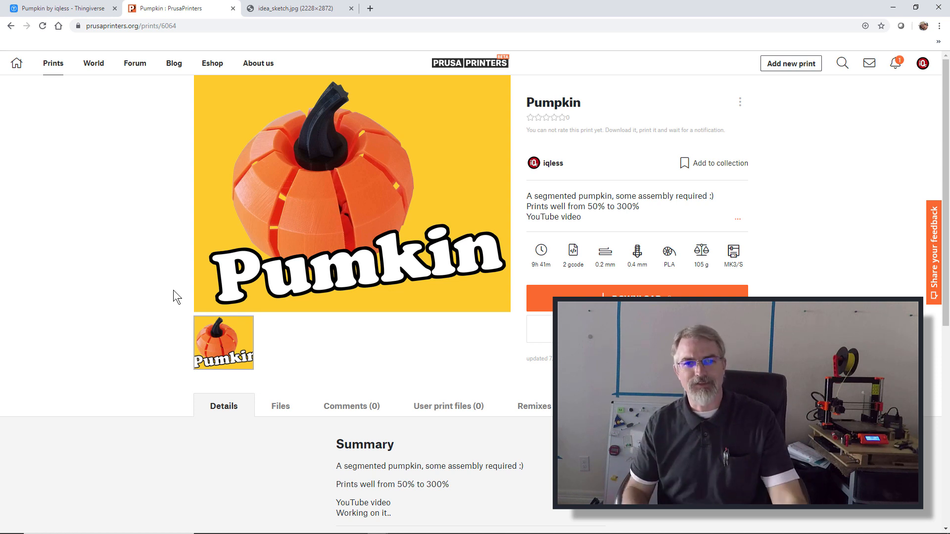
mouse_move(402, 180)
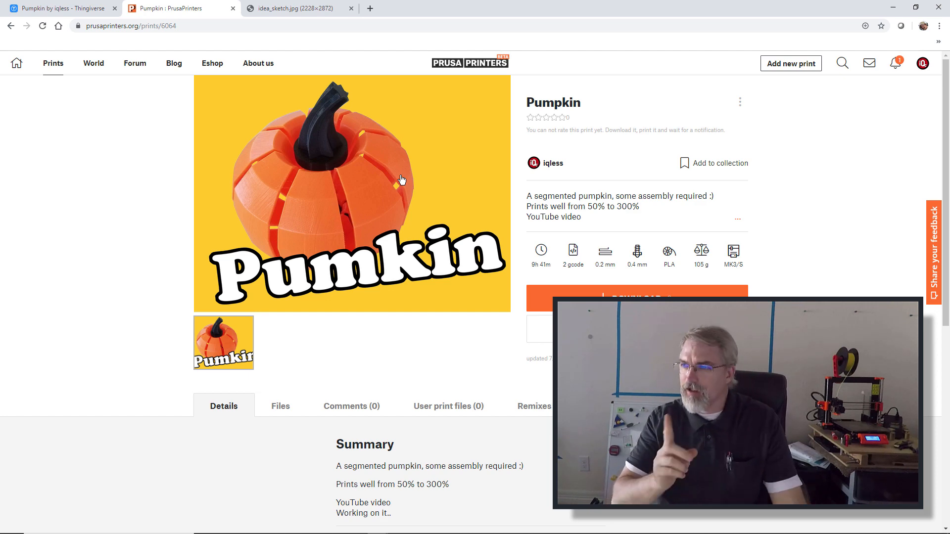
Step: Show the scanned hand-drawn pumpkin design sketch in a Chrome tab
click(296, 8)
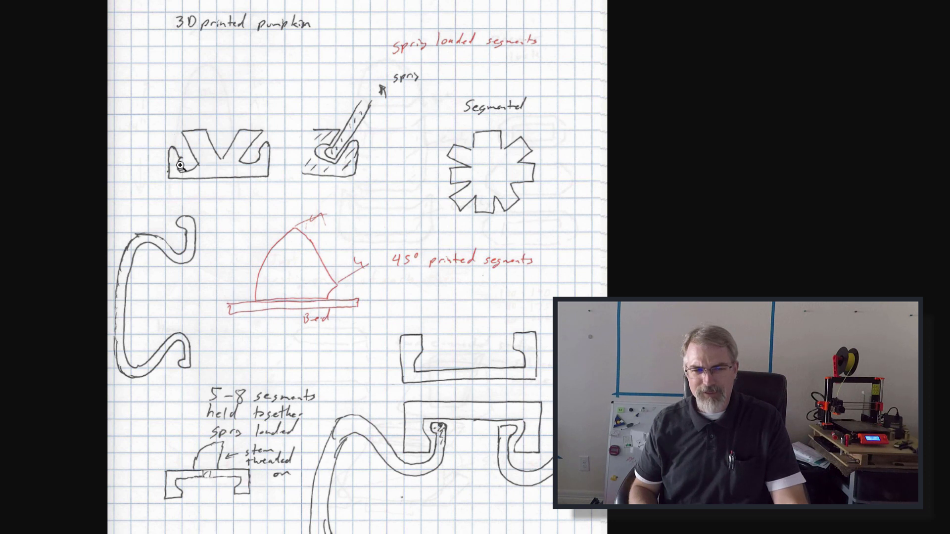
mouse_move(153, 102)
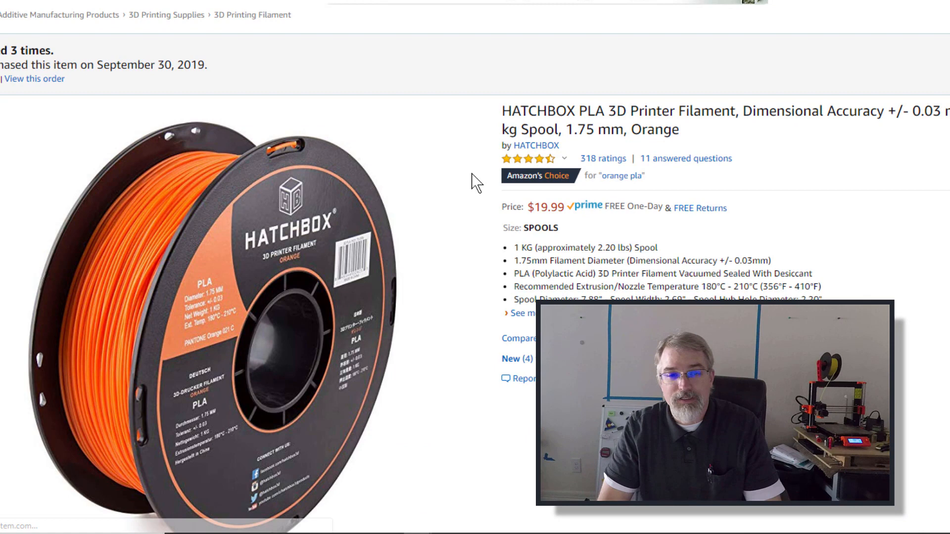
scroll(down, 3)
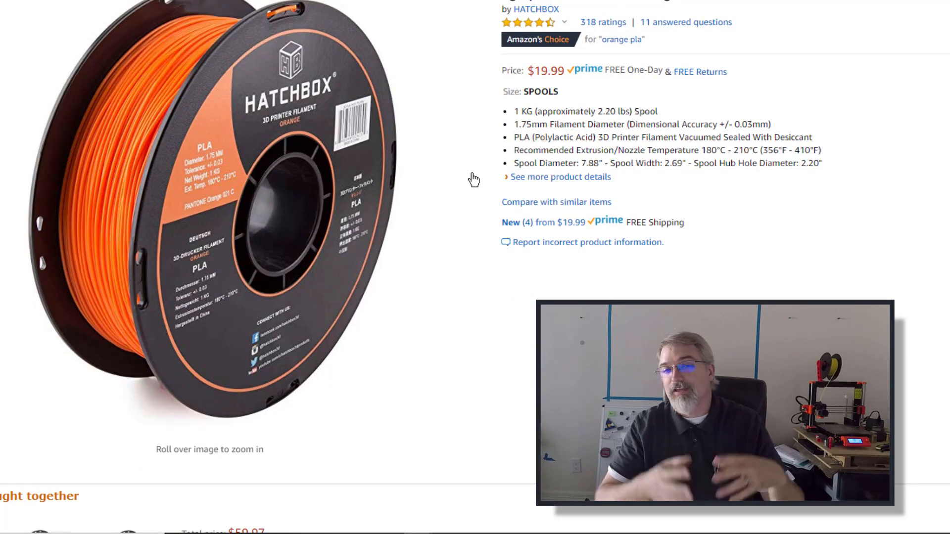
scroll(up, 3)
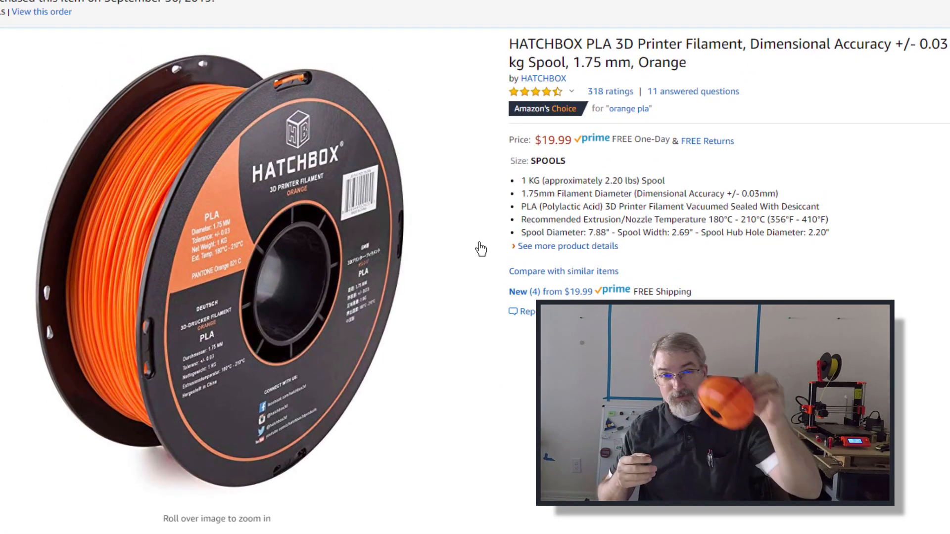